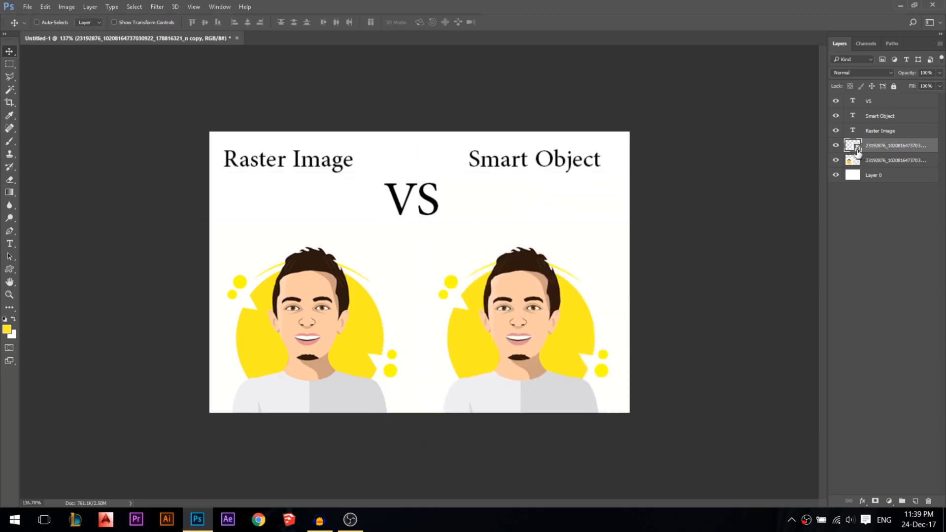
{"action": "mouse_move", "coordinate": [859, 148]}
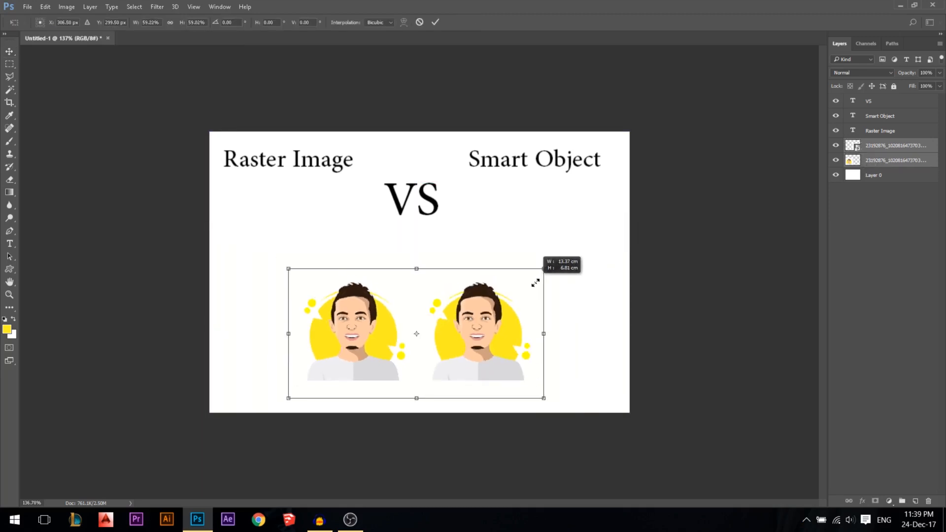
Step: Shrink both portrait layers together with Free Transform, then restore their original size
{"action": "left_click_drag", "start_coordinate": [543, 268], "coordinate": [503, 305]}
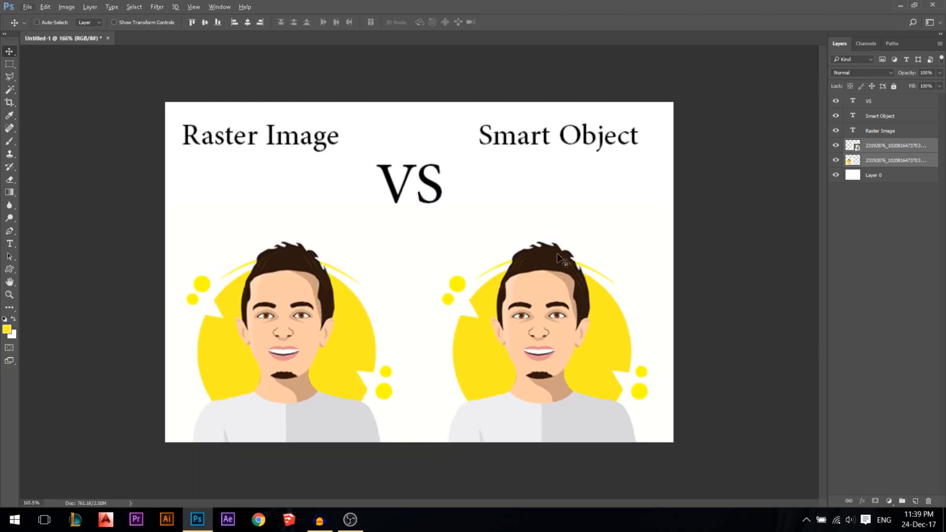
Step: Peek at the original PNG tab, then enlarge both portraits far beyond the canvas and restore them
{"action": "left_click", "coordinate": [892, 146]}
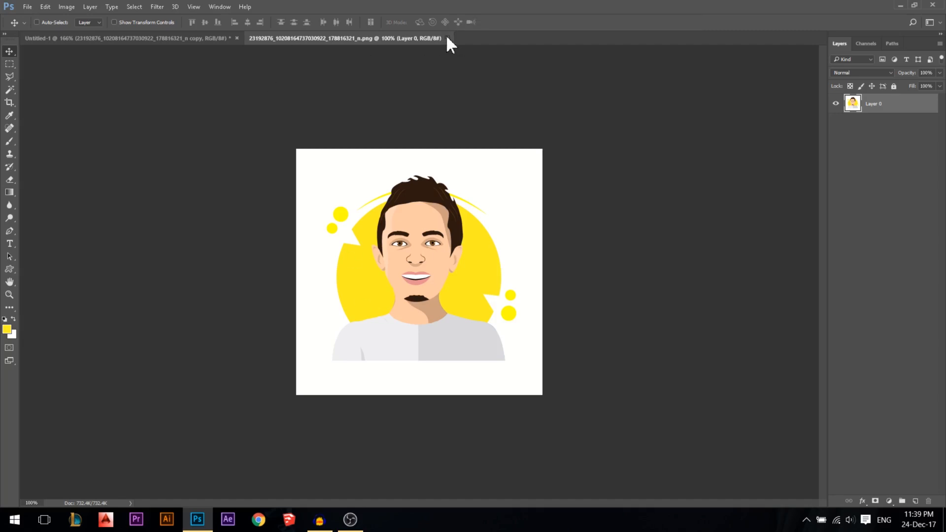
{"action": "left_click", "coordinate": [138, 37]}
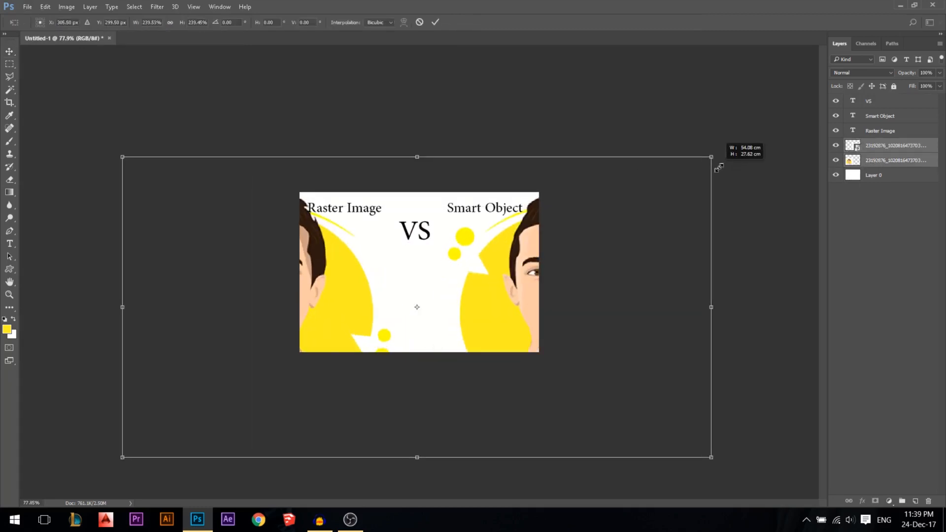
{"action": "left_click_drag", "start_coordinate": [711, 157], "coordinate": [771, 126]}
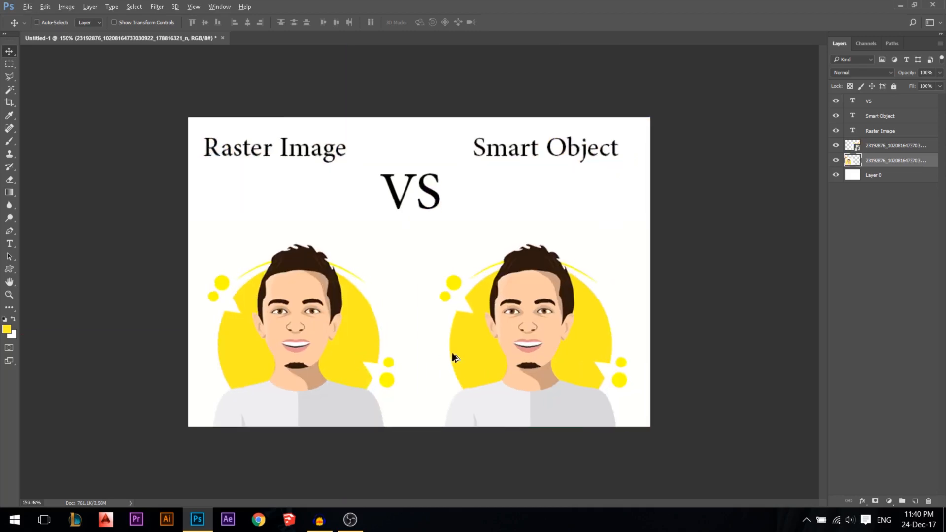
{"action": "mouse_move", "coordinate": [879, 153]}
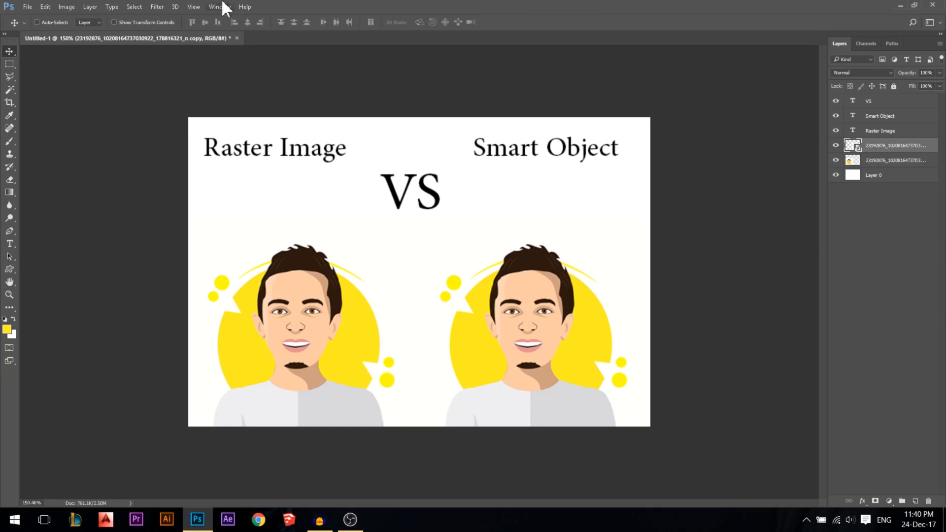
Step: Apply a lowered Brightness/Contrast adjustment to the Smart Object portrait as a smart filter
{"action": "left_click", "coordinate": [67, 7]}
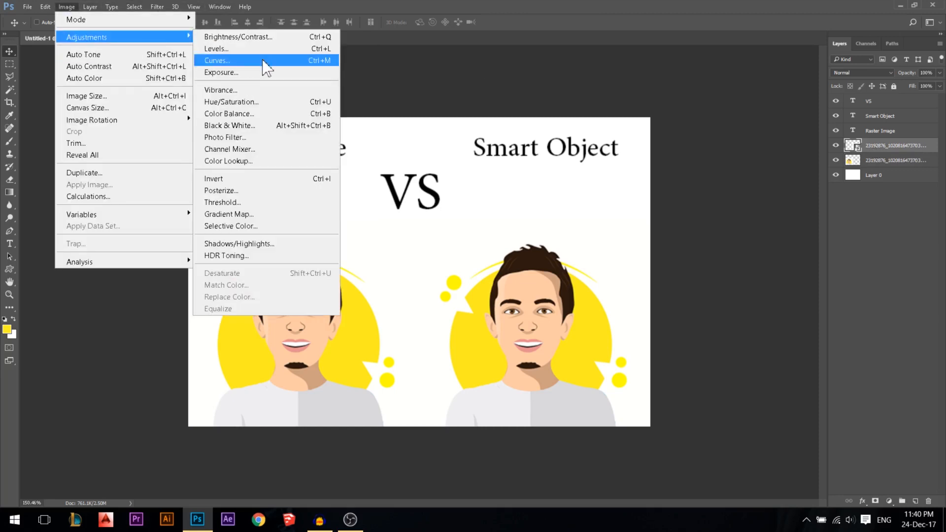
{"action": "left_click", "coordinate": [238, 37]}
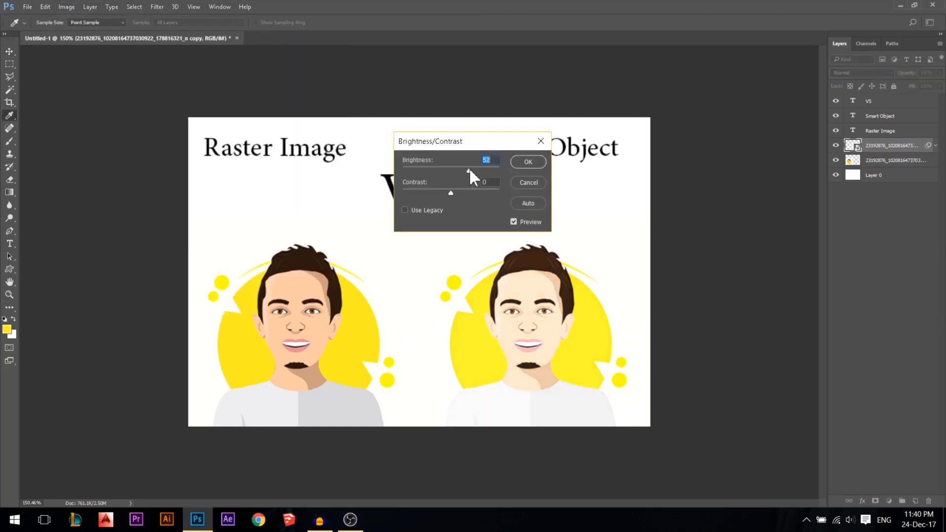
{"action": "left_click_drag", "start_coordinate": [467, 170], "coordinate": [428, 171]}
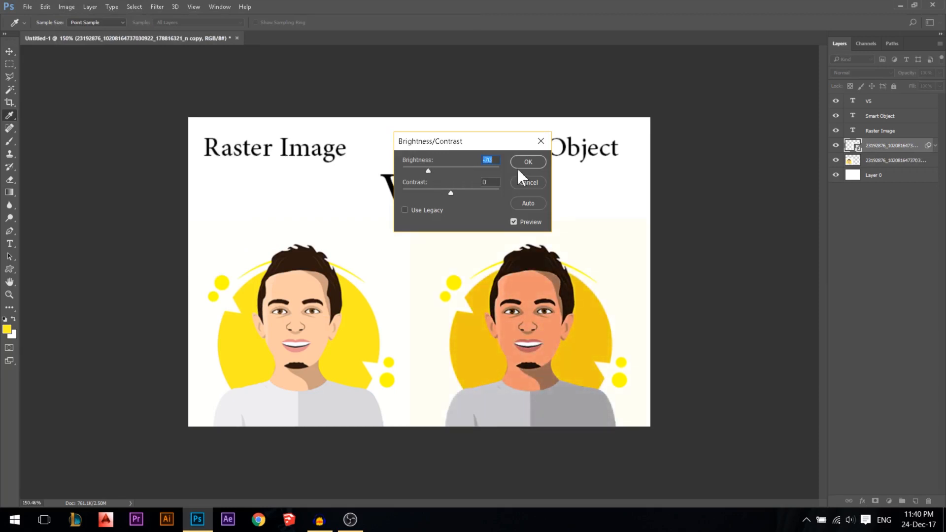
{"action": "left_click", "coordinate": [527, 162]}
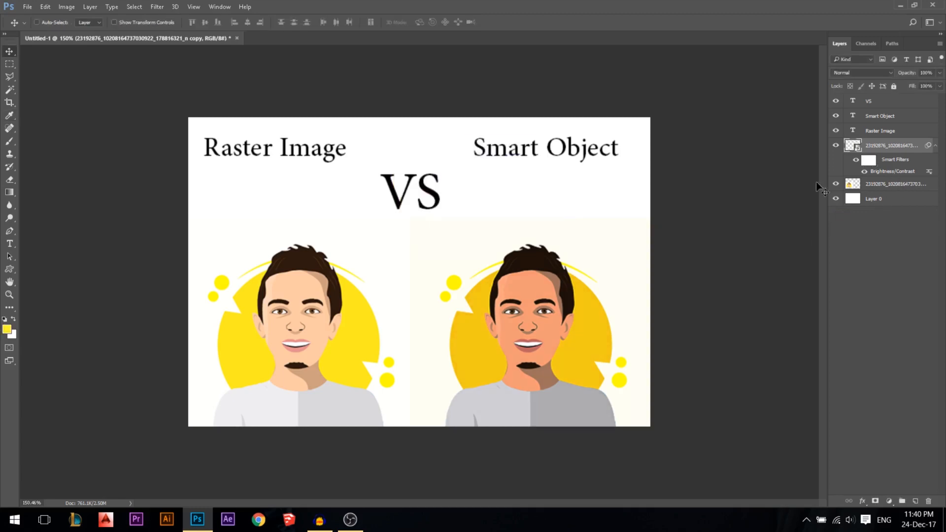
Step: Darken the raster portrait likewise, then re-edit the smart object's Brightness/Contrast filter
{"action": "left_click", "coordinate": [67, 7]}
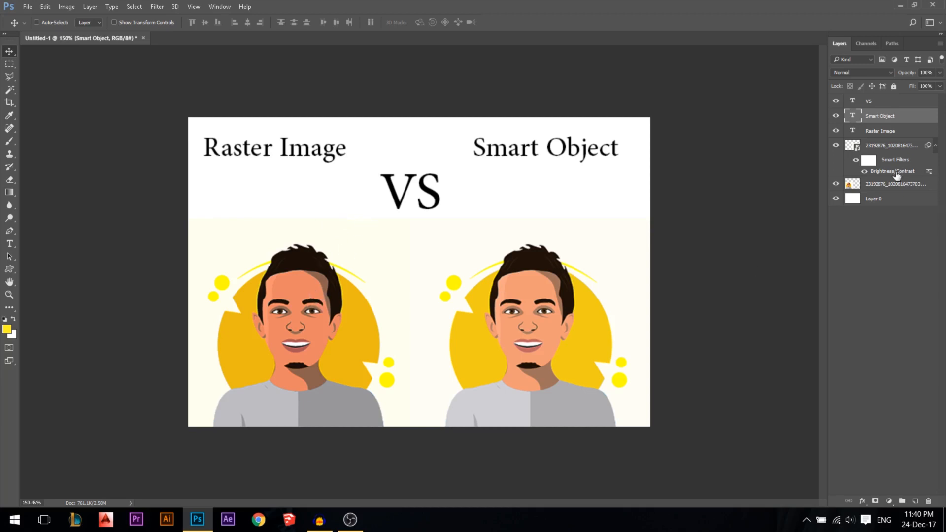
{"action": "double_click", "coordinate": [899, 172]}
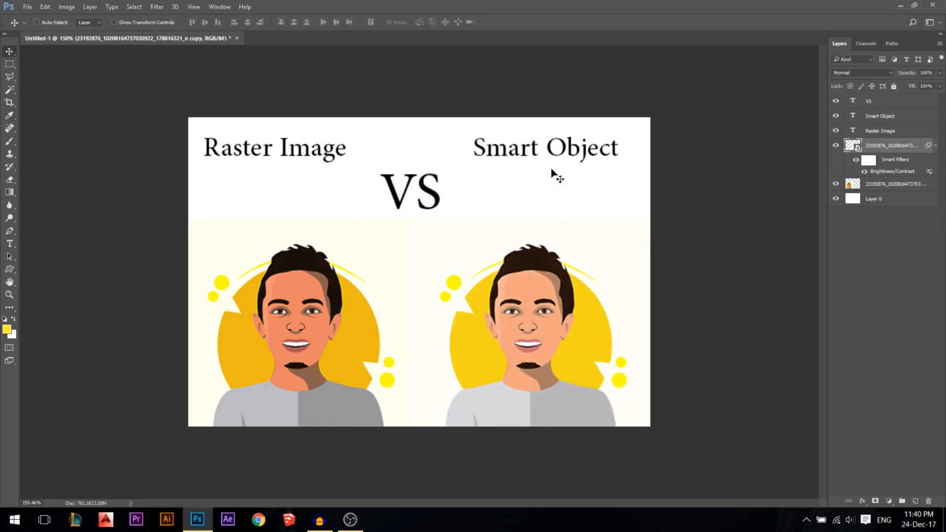
{"action": "mouse_move", "coordinate": [570, 176]}
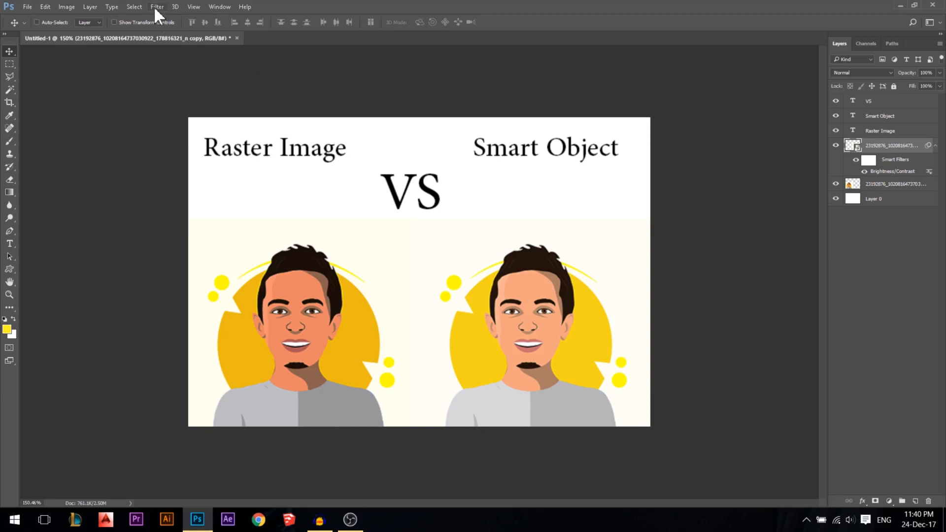
Step: Apply a Gaussian Blur to the Smart Object portrait and to the Raster Image portrait
{"action": "left_click", "coordinate": [158, 6]}
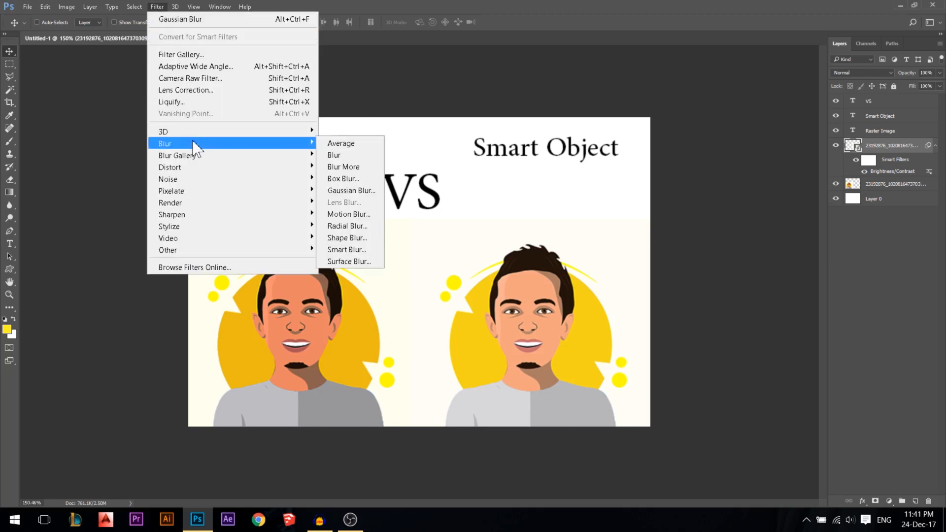
{"action": "left_click", "coordinate": [351, 190]}
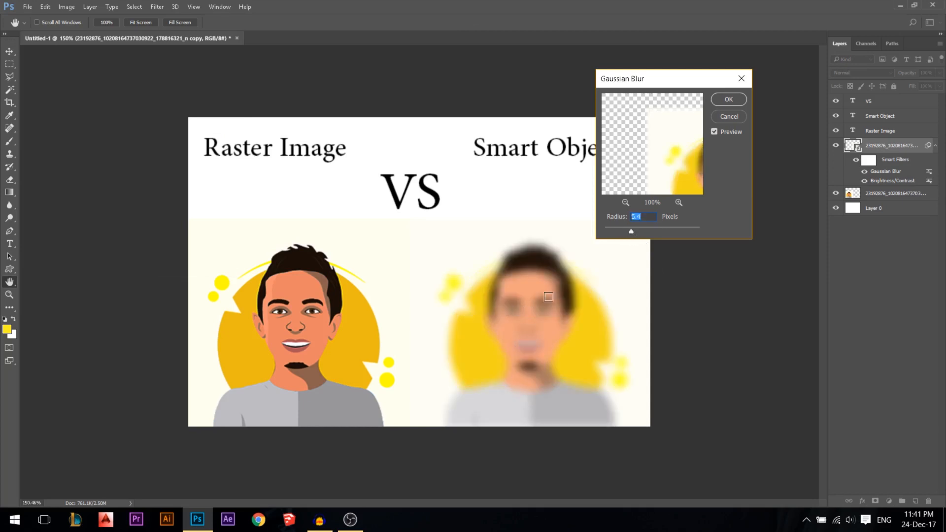
{"action": "left_click", "coordinate": [729, 99]}
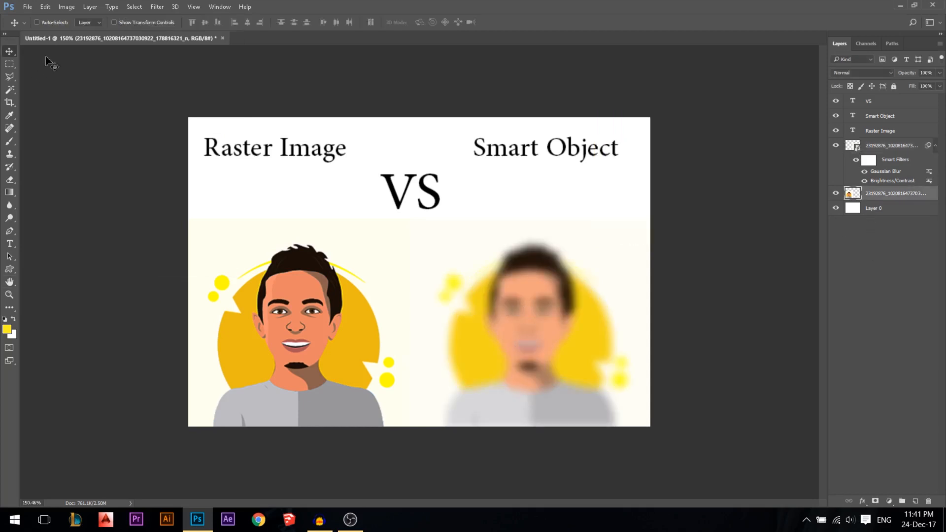
{"action": "left_click", "coordinate": [157, 6]}
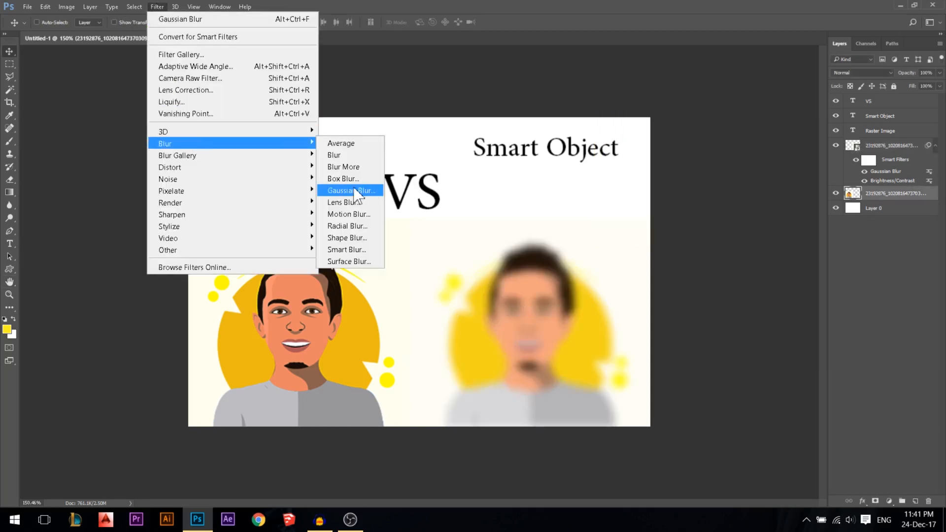
{"action": "left_click", "coordinate": [351, 190]}
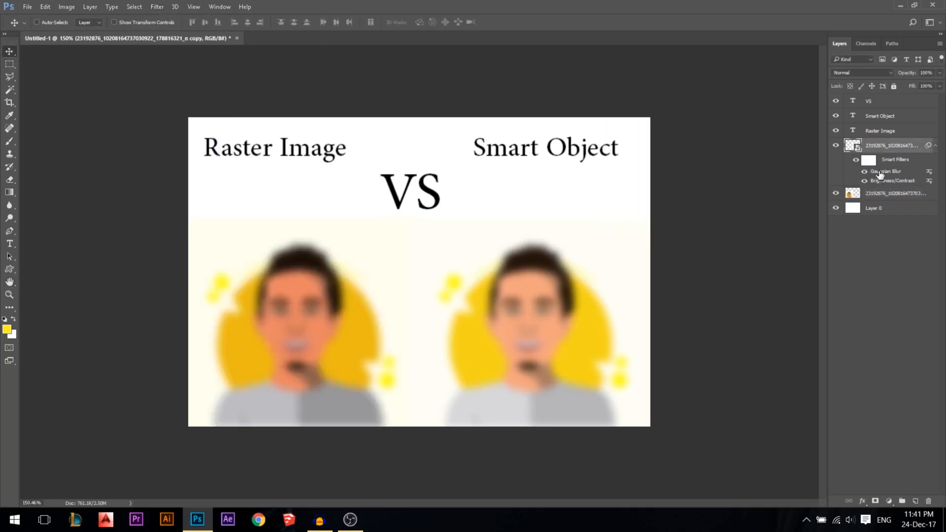
Step: Re-edit the smart Gaussian Blur, reducing Radius to 0.1 so the smart object looks sharp again
{"action": "double_click", "coordinate": [885, 171]}
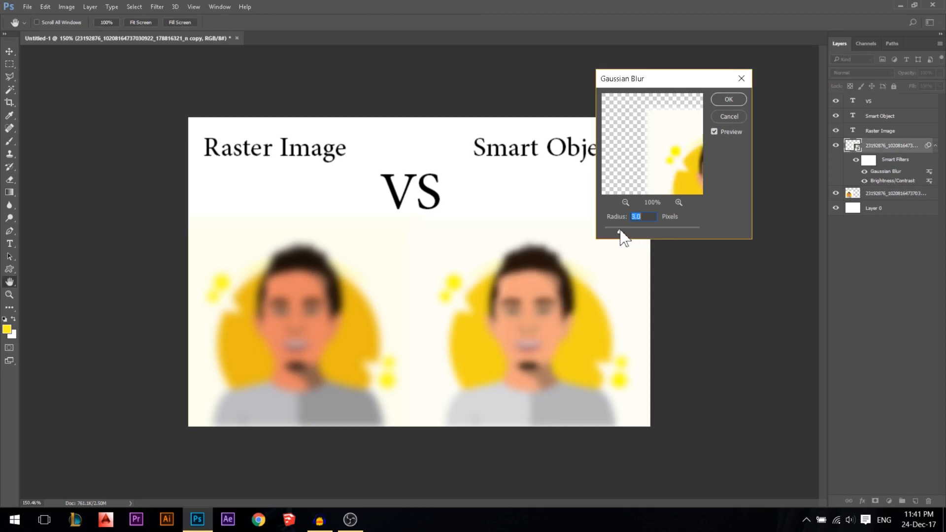
{"action": "left_click_drag", "start_coordinate": [625, 231], "coordinate": [604, 231]}
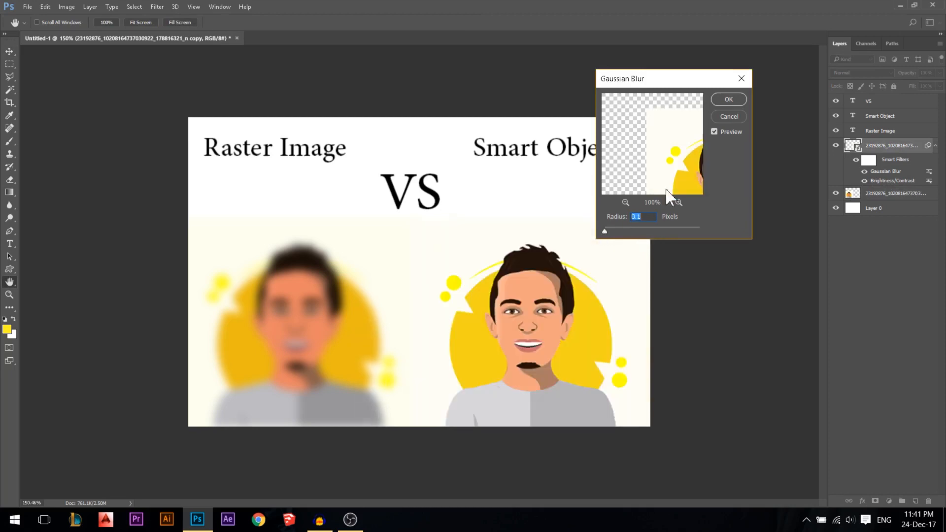
{"action": "left_click", "coordinate": [157, 6]}
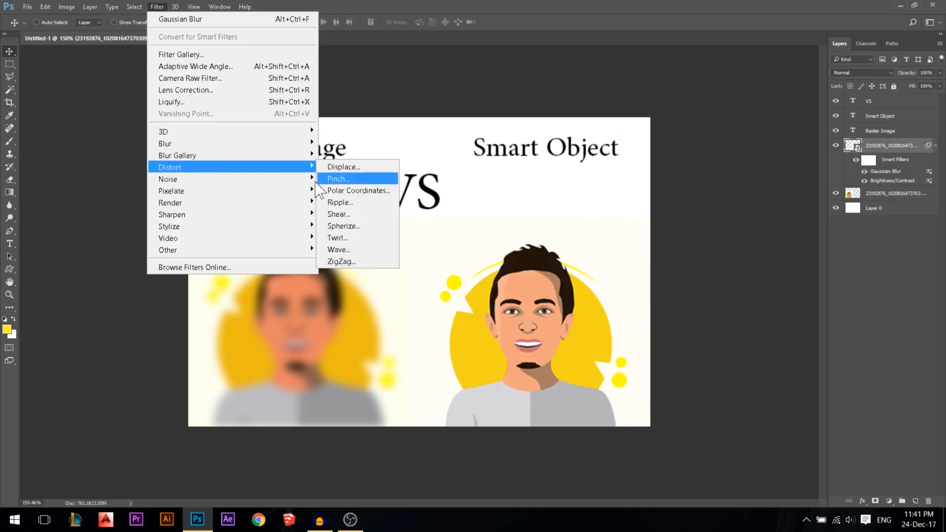
Step: Preview a Ripple distortion with a raised amount and cancel it without applying
{"action": "left_click", "coordinate": [340, 203]}
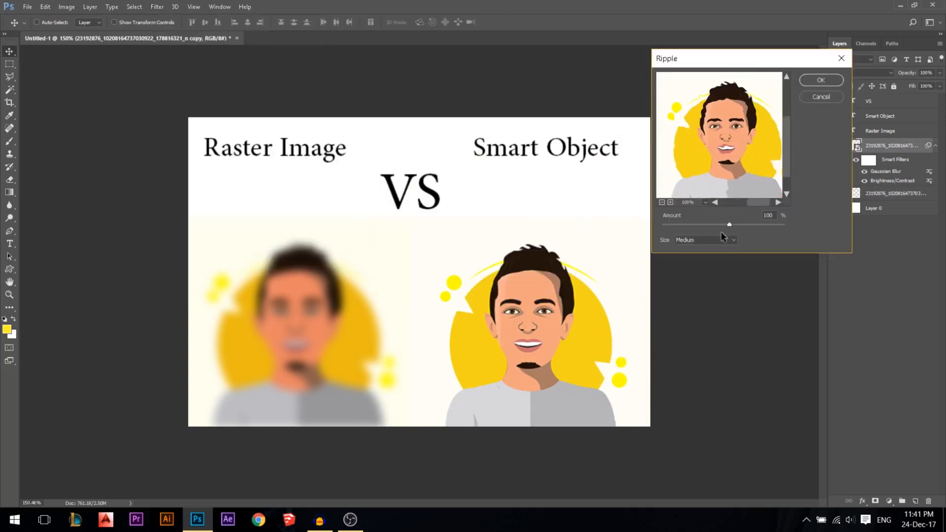
{"action": "left_click_drag", "start_coordinate": [730, 225], "coordinate": [750, 224]}
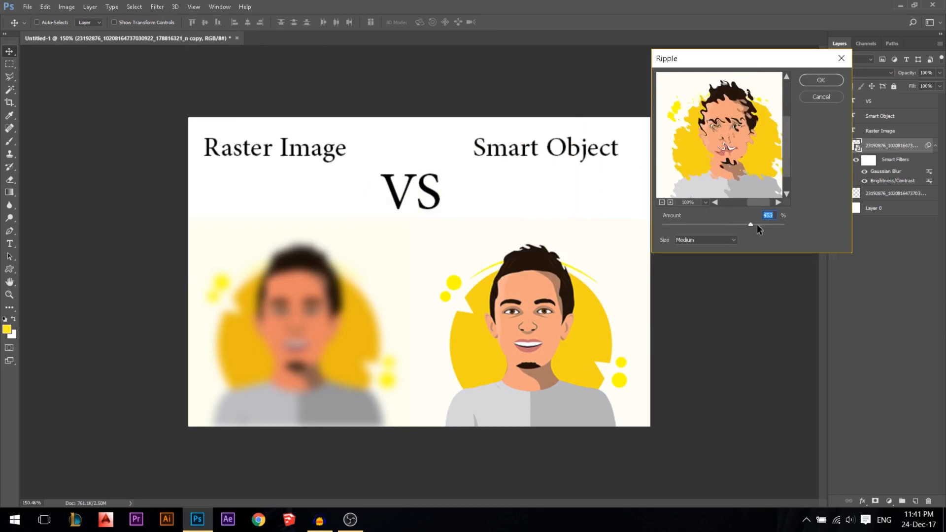
{"action": "left_click", "coordinate": [821, 80]}
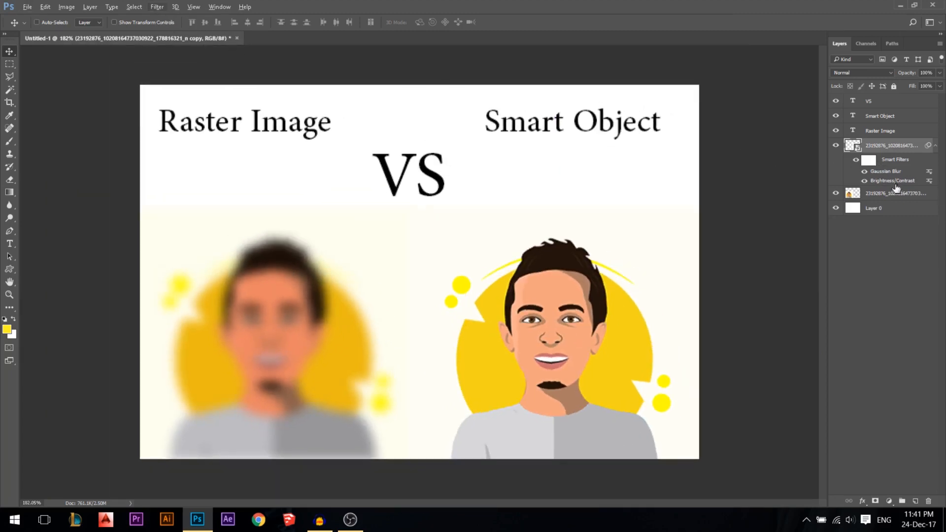
Step: Raise the smart Gaussian Blur radius again so the Smart Object portrait is heavily blurred
{"action": "double_click", "coordinate": [886, 171]}
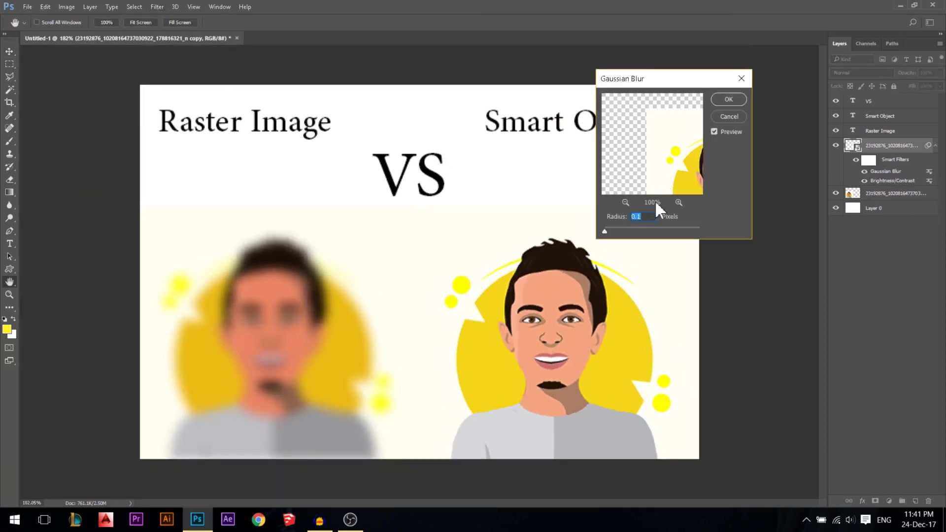
{"action": "left_click", "coordinate": [728, 99]}
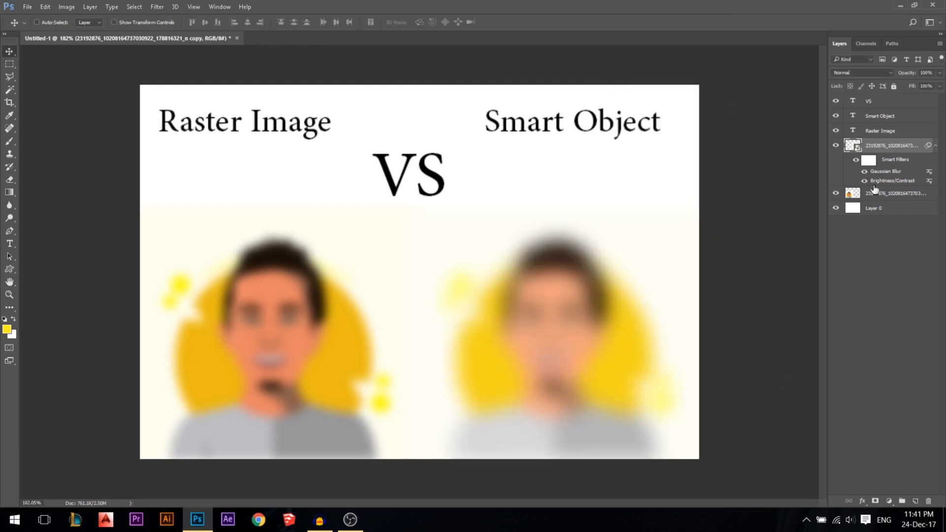
{"action": "left_click", "coordinate": [868, 160]}
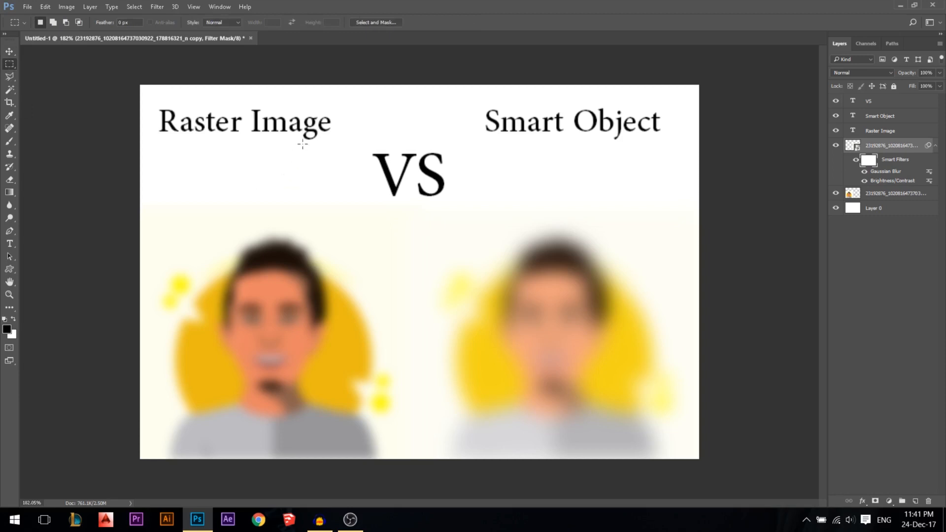
Step: Marquee the Smart Object portrait and fill the smart filter mask with black to hide the blur
{"action": "left_click_drag", "start_coordinate": [318, 116], "coordinate": [542, 460]}
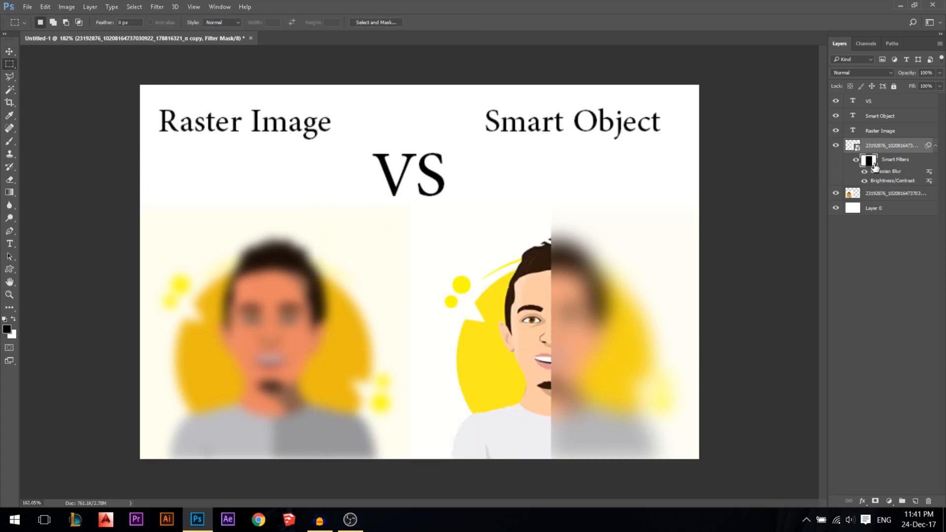
{"action": "mouse_move", "coordinate": [838, 171]}
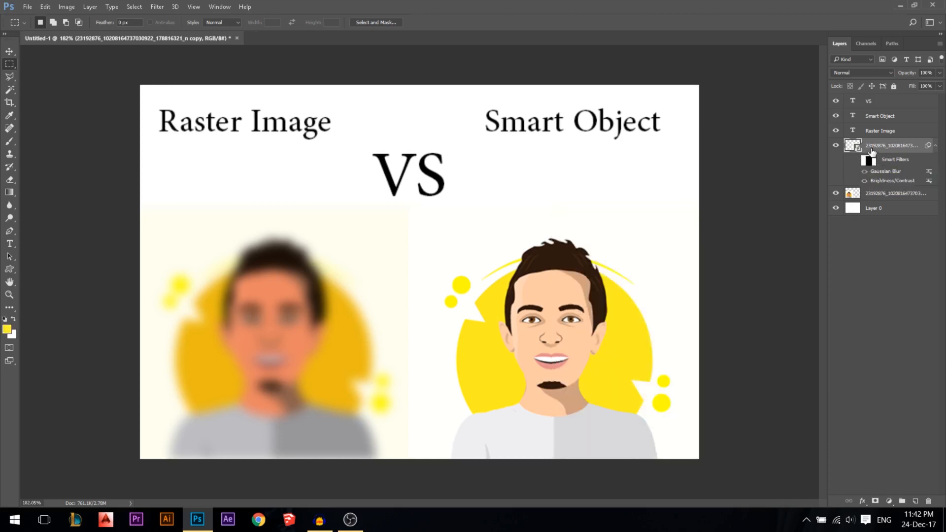
{"action": "mouse_move", "coordinate": [847, 146]}
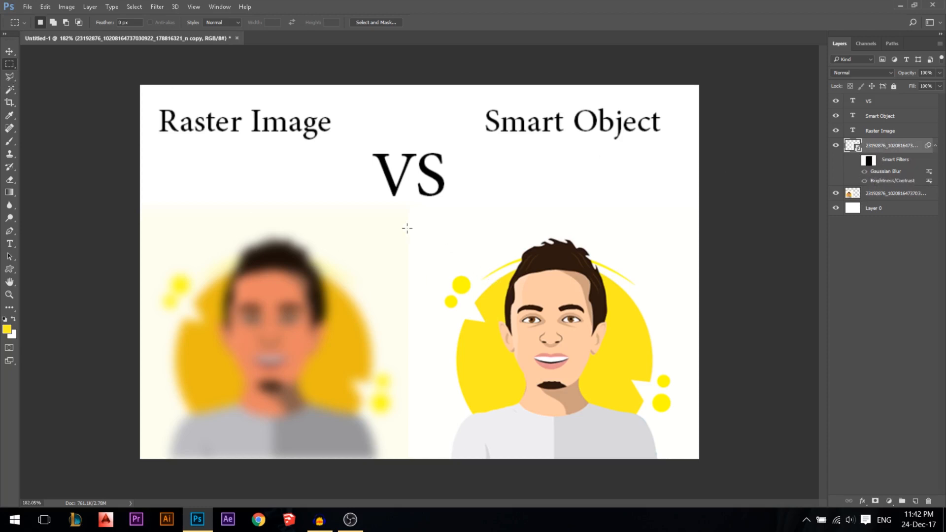
Step: Select a rectangle over the right part of the blurred raster portrait, ready to move it
{"action": "left_click_drag", "start_coordinate": [407, 224], "coordinate": [549, 426]}
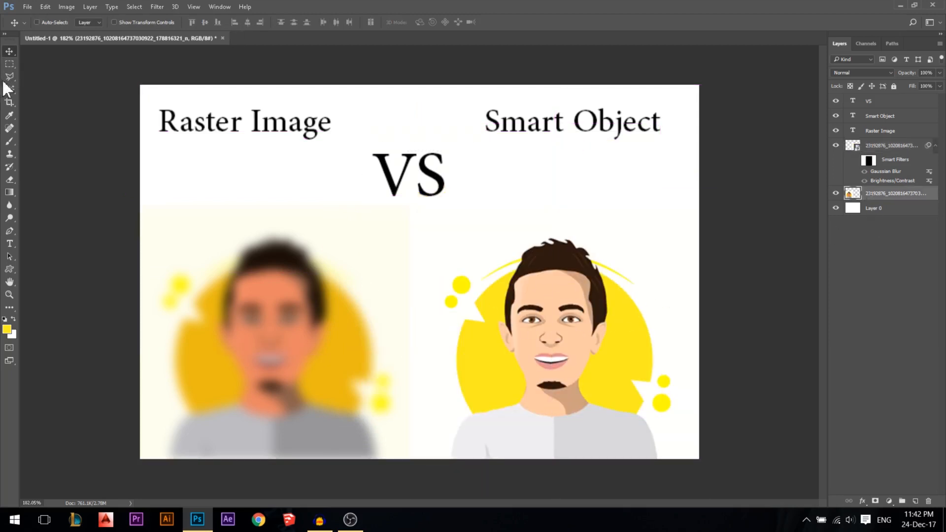
{"action": "left_click_drag", "start_coordinate": [272, 194], "coordinate": [403, 400]}
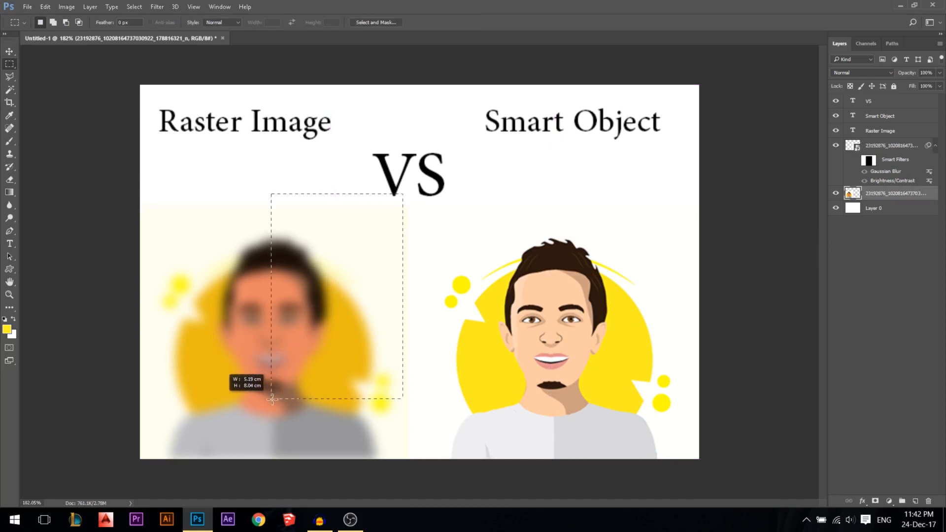
{"action": "left_click", "coordinate": [6, 50]}
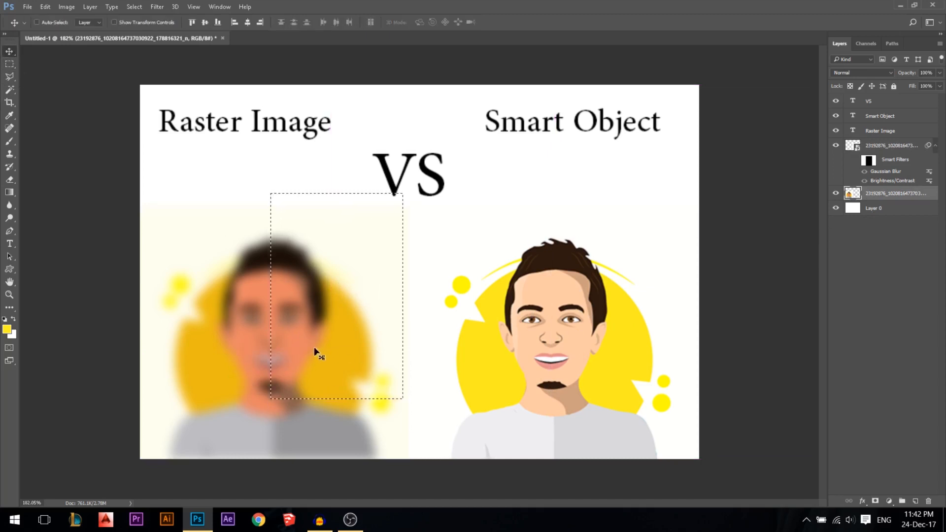